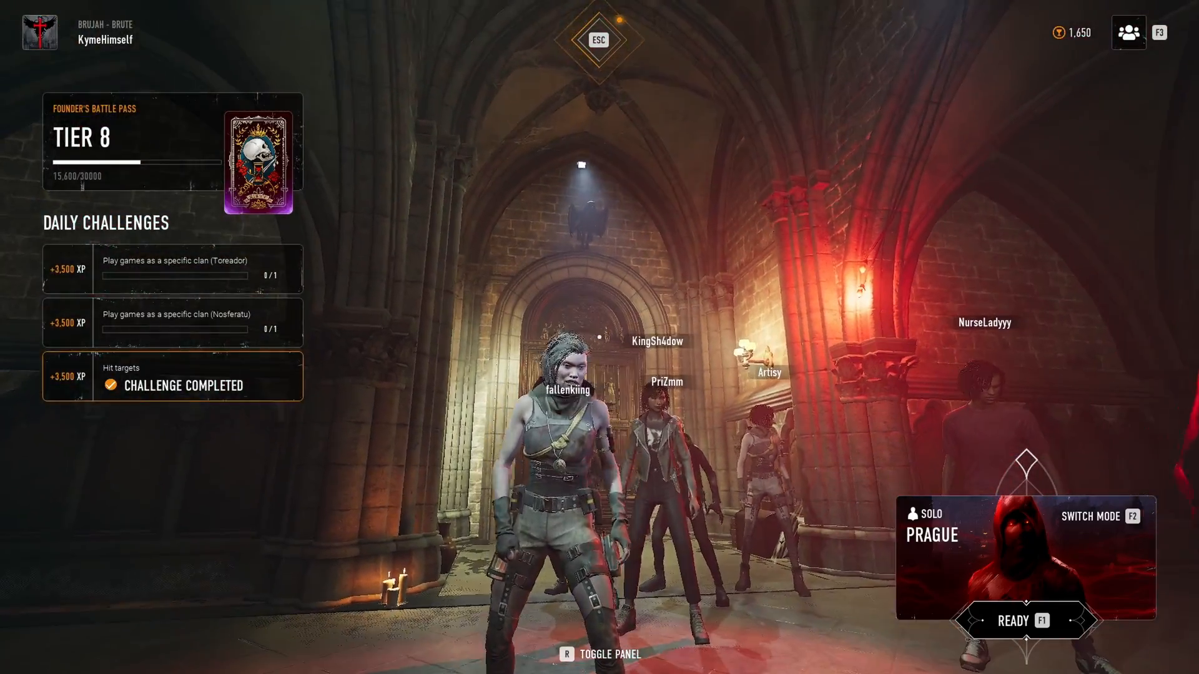
Step: Hide the challenges panel in the Bloodhunt lobby with R and walk the hub
key(r)
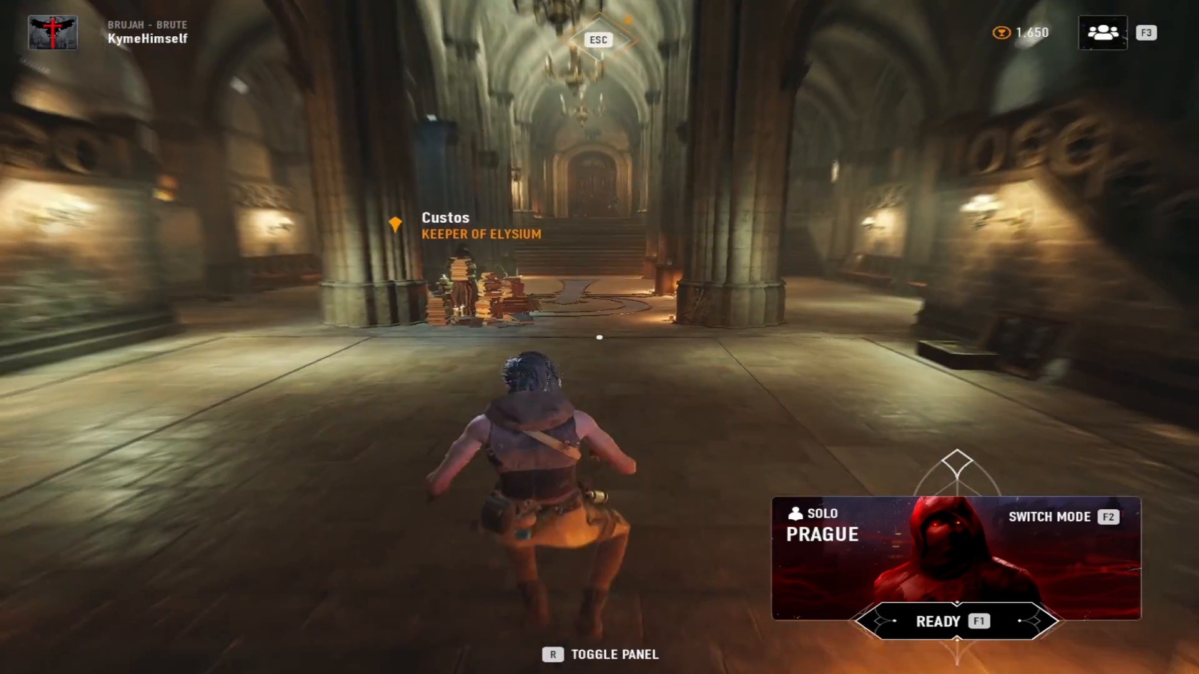
Step: View the 1,280 x 1,024 resolution in Bloodhunt's graphics settings, then quit to the desktop
key(Escape)
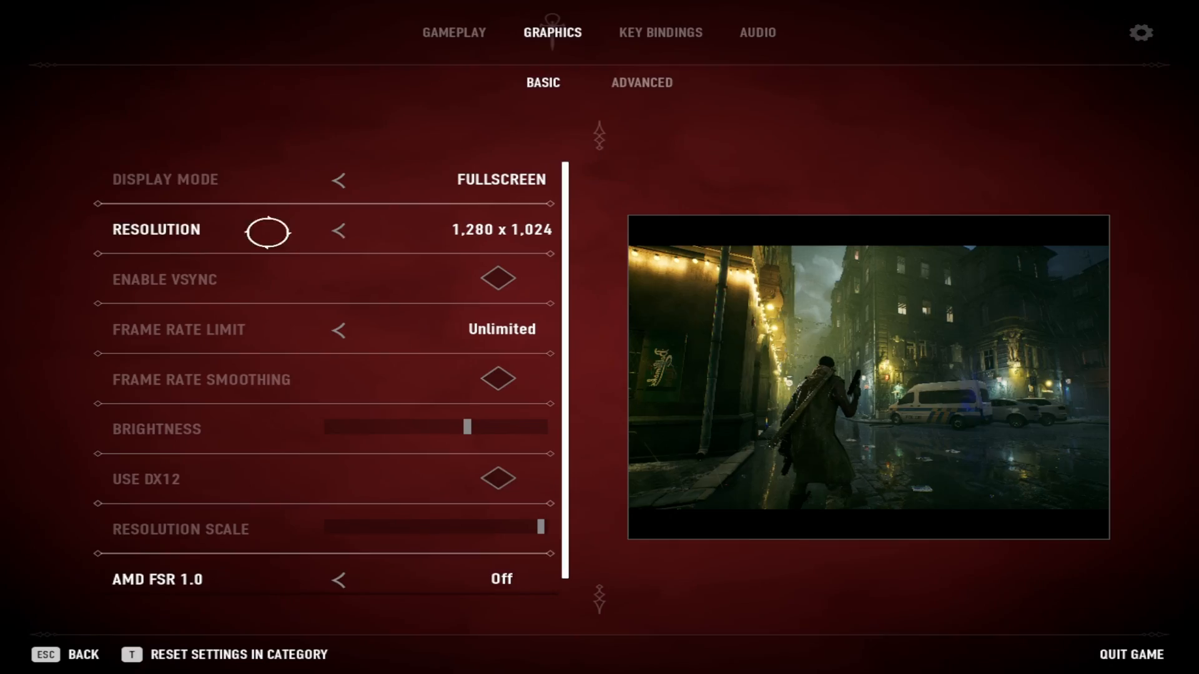
mouse_move(577, 236)
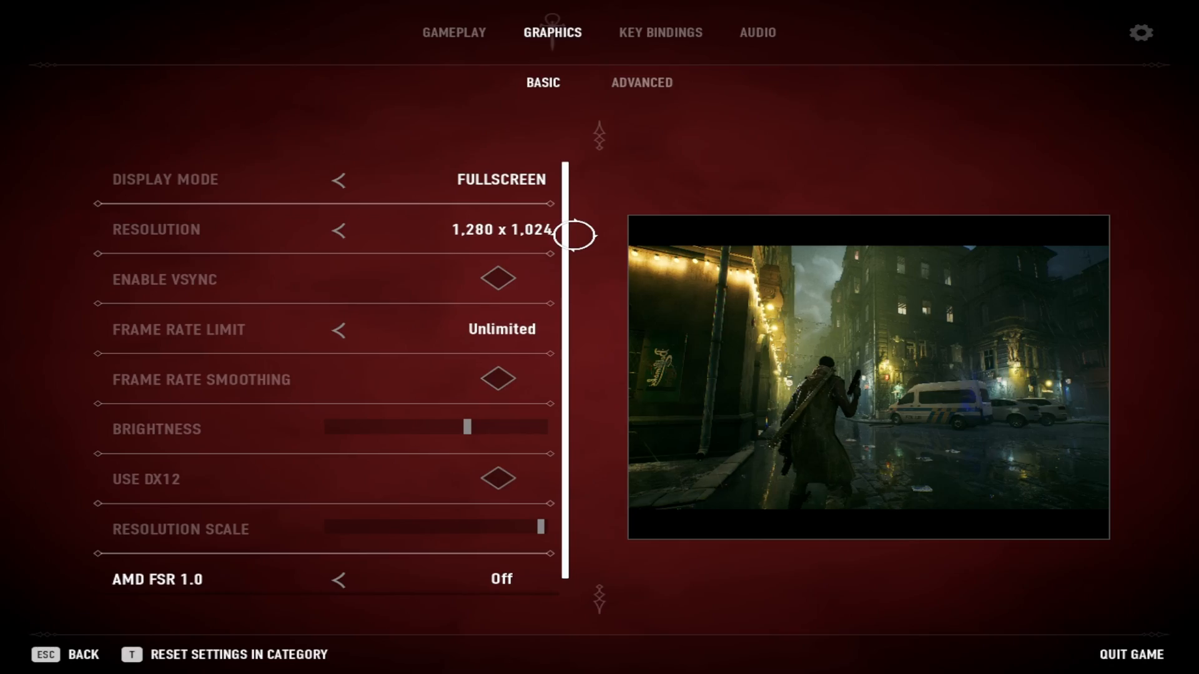
key(Escape)
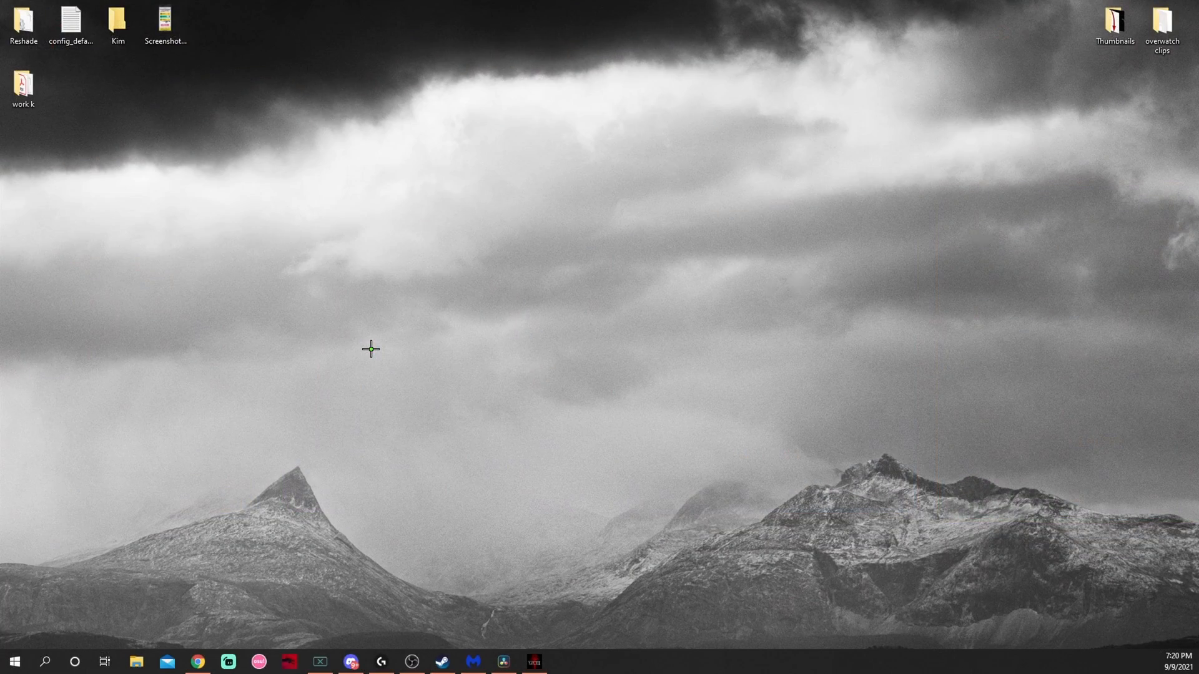
Step: Launch NVIDIA Control Panel from the desktop menu and choose Full-screen scaling on the desktop size and position page
right_click(370, 349)
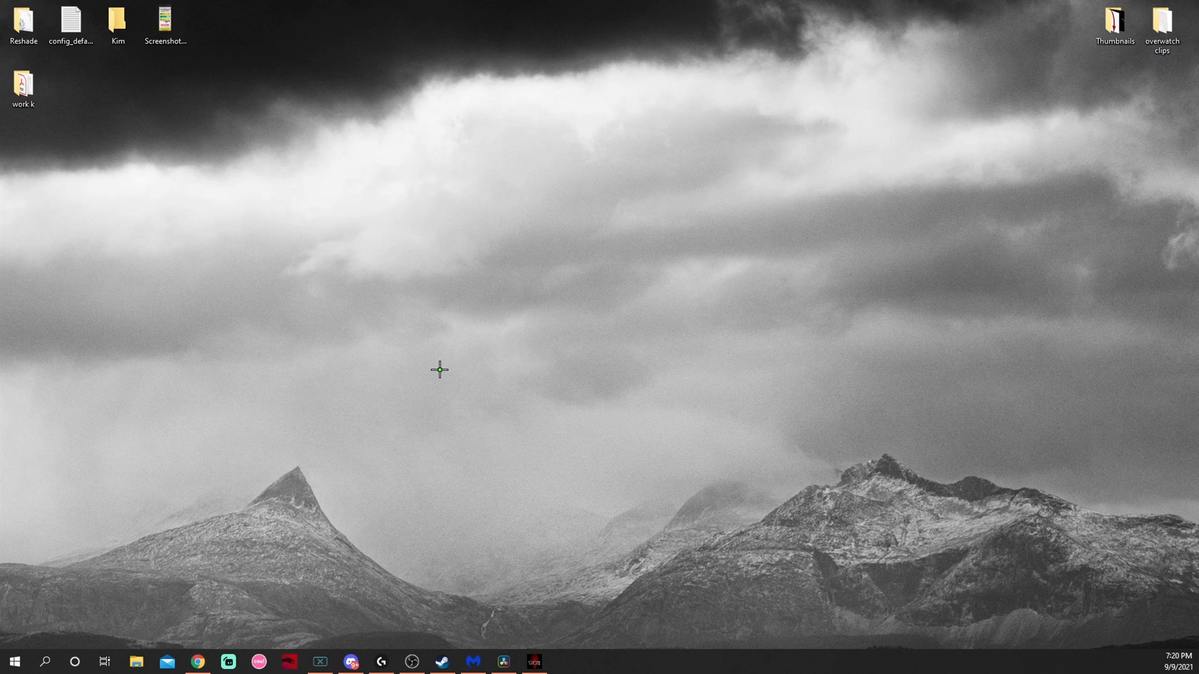
click(565, 661)
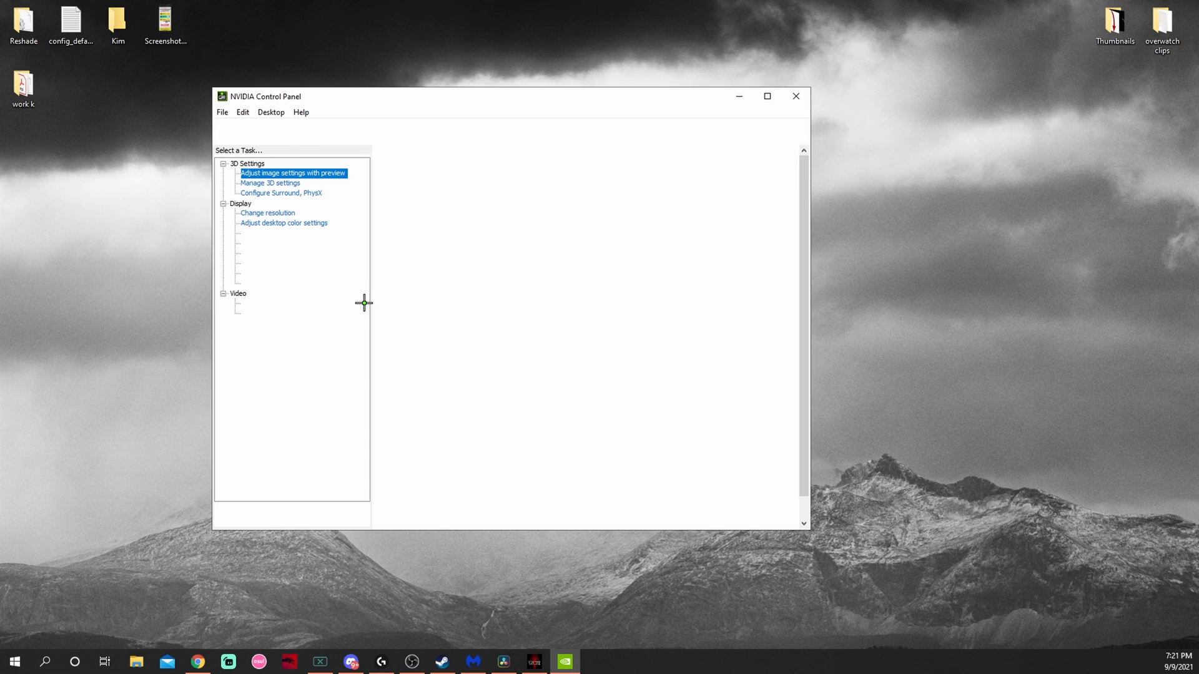
click(293, 173)
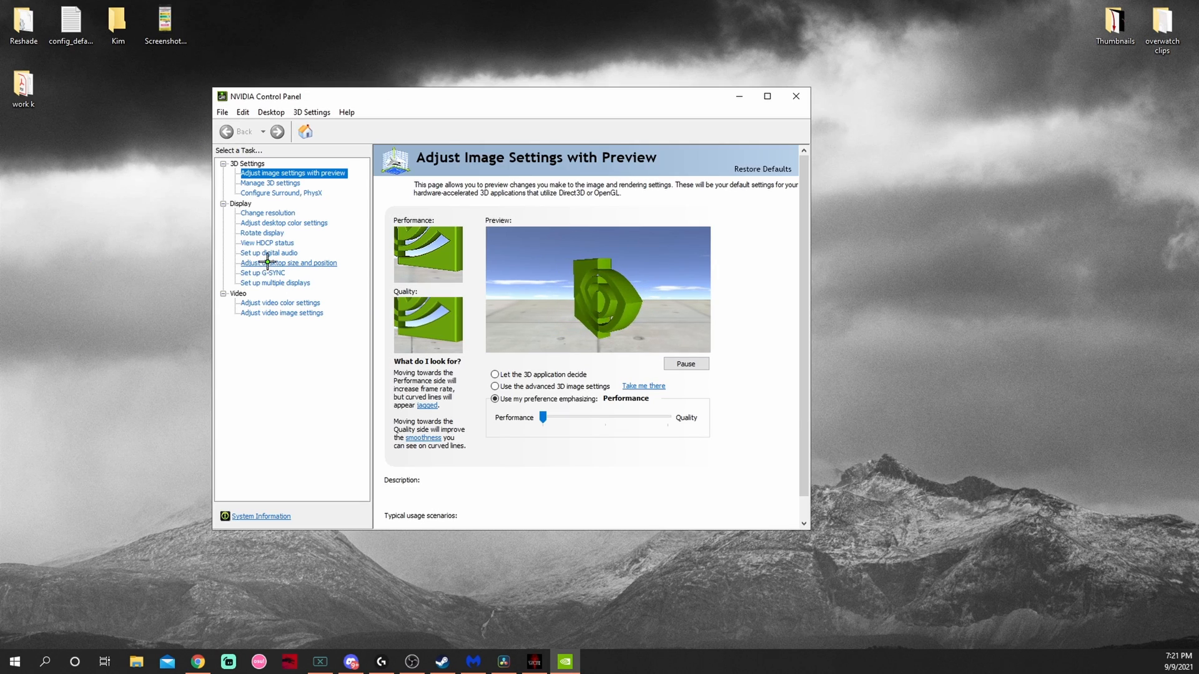
click(289, 262)
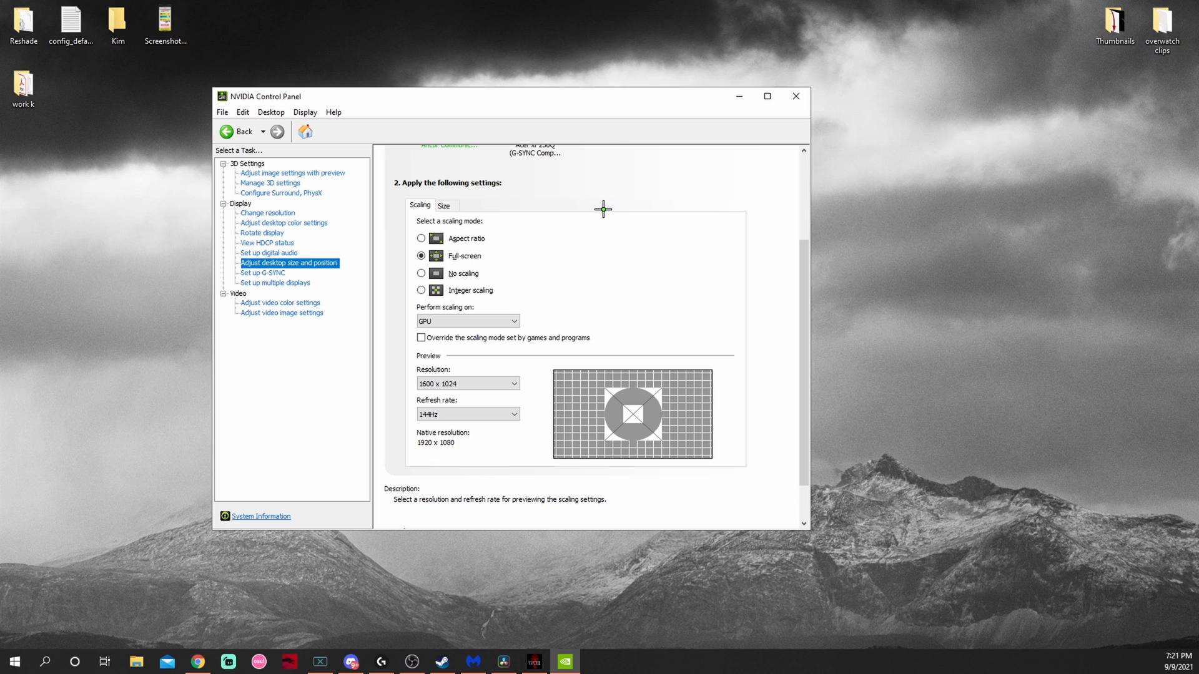
mouse_move(386, 224)
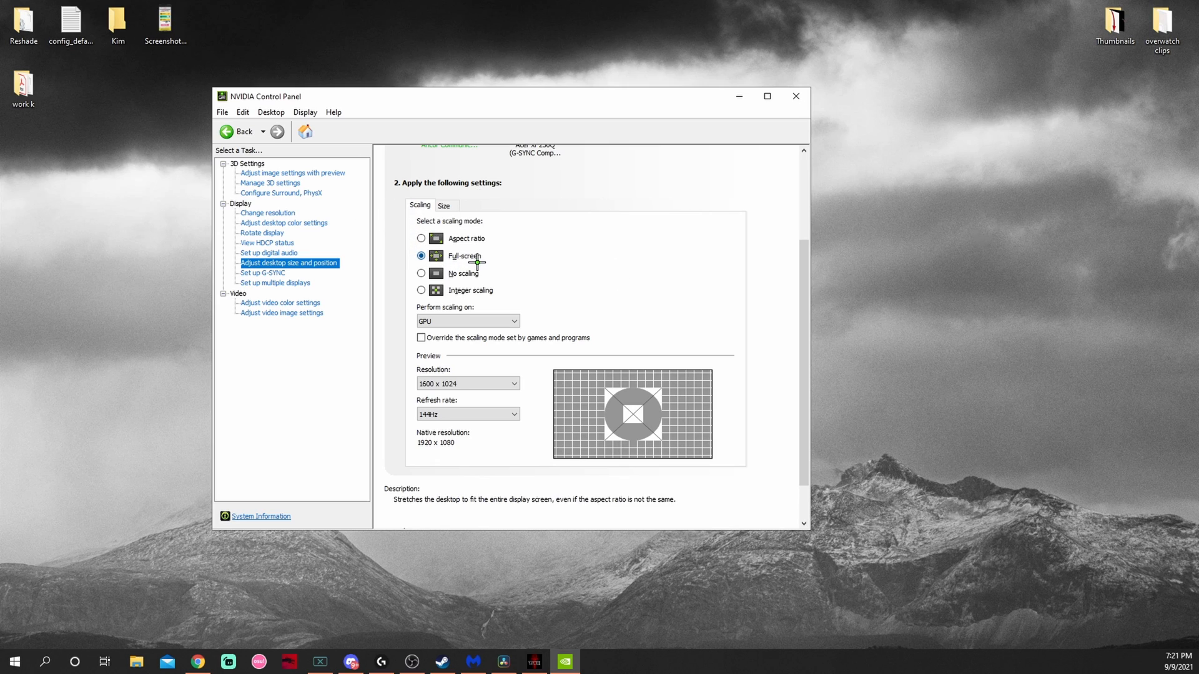
click(466, 320)
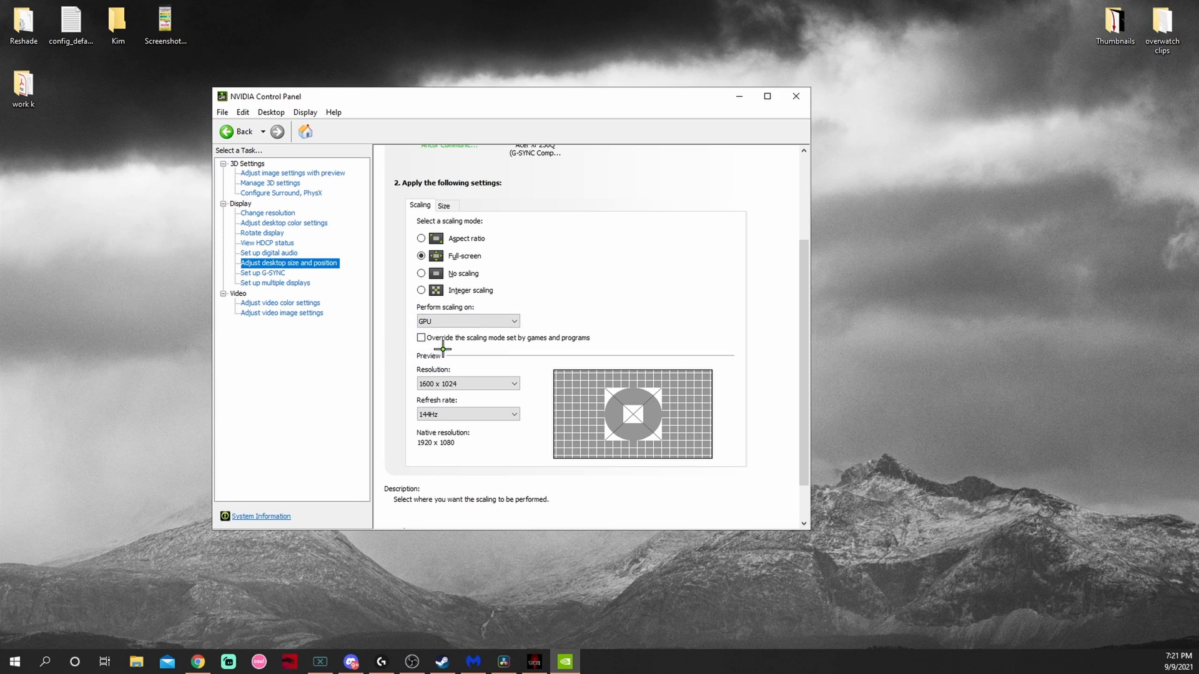
scroll(up, 3)
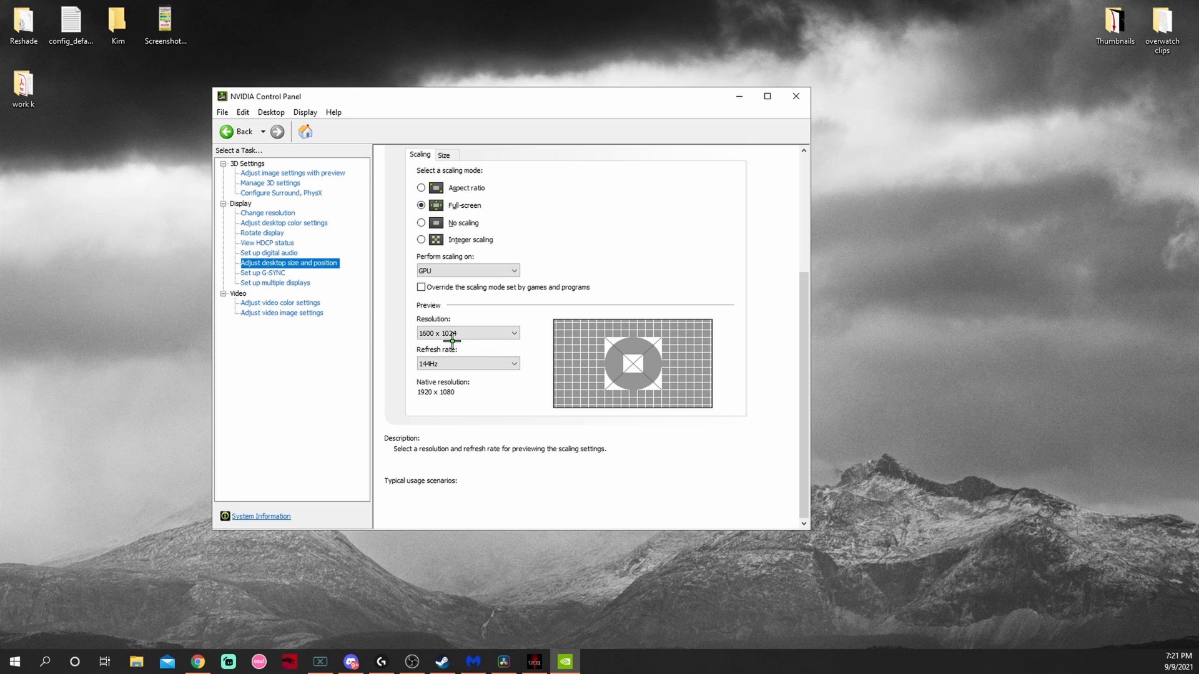
mouse_move(263, 213)
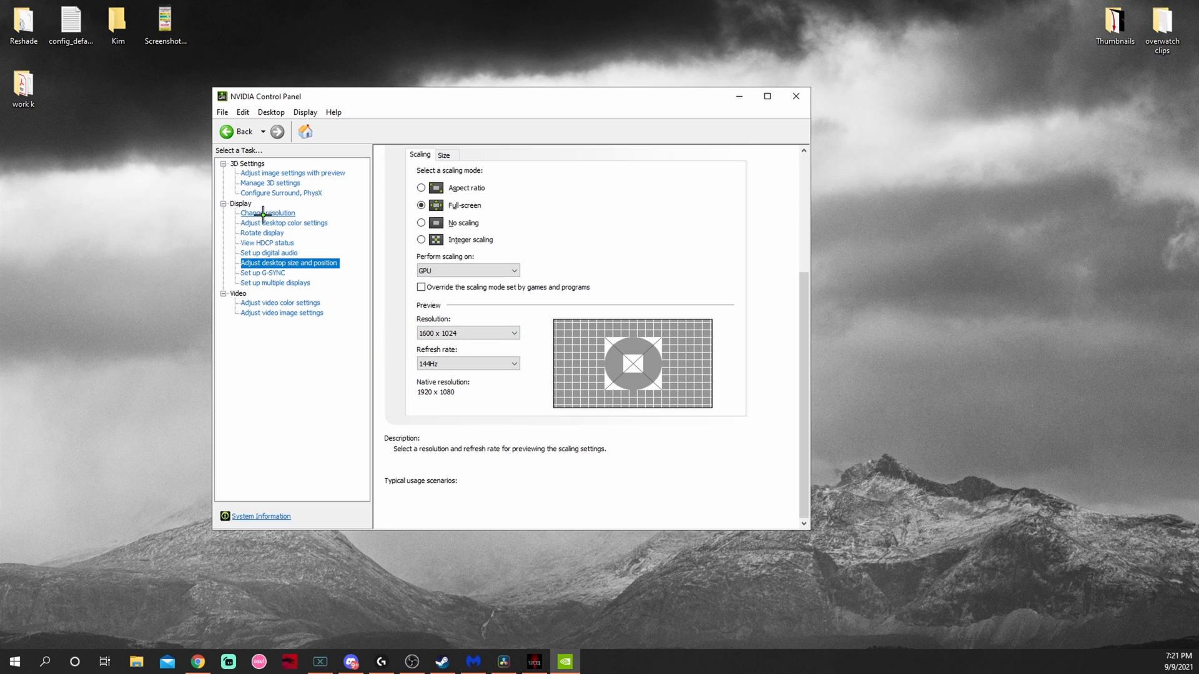
Step: Show the Change resolution page for the Acer XF250Q and bring up the Customize dialog
click(266, 212)
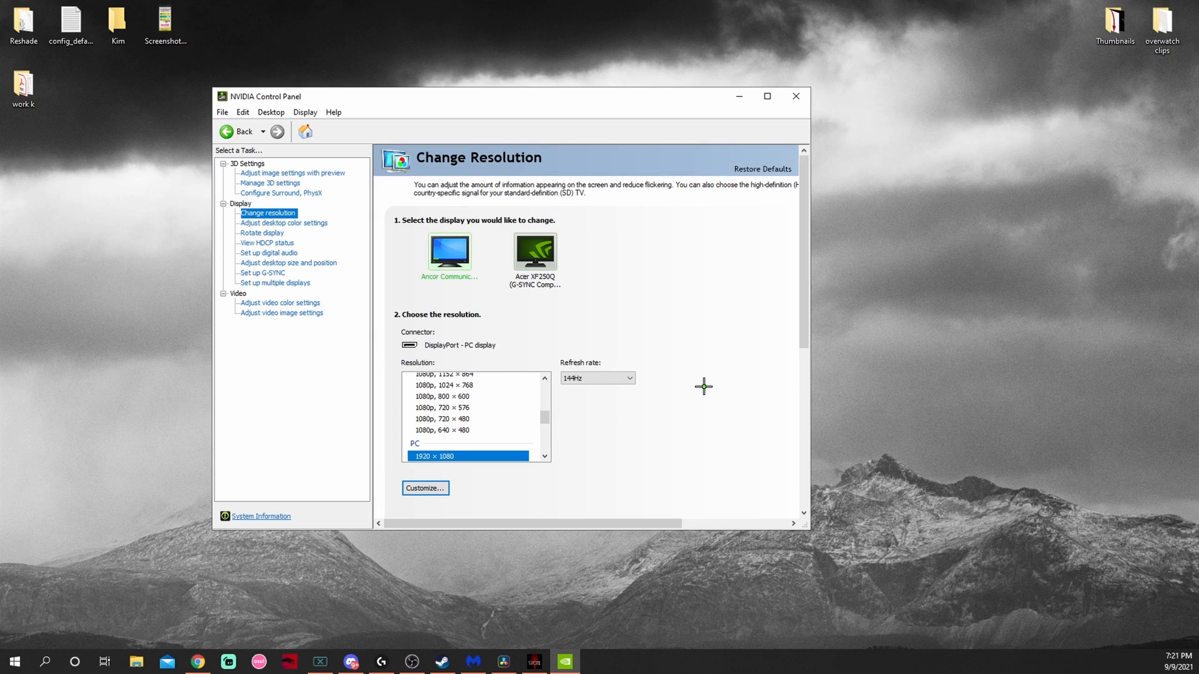
mouse_move(661, 388)
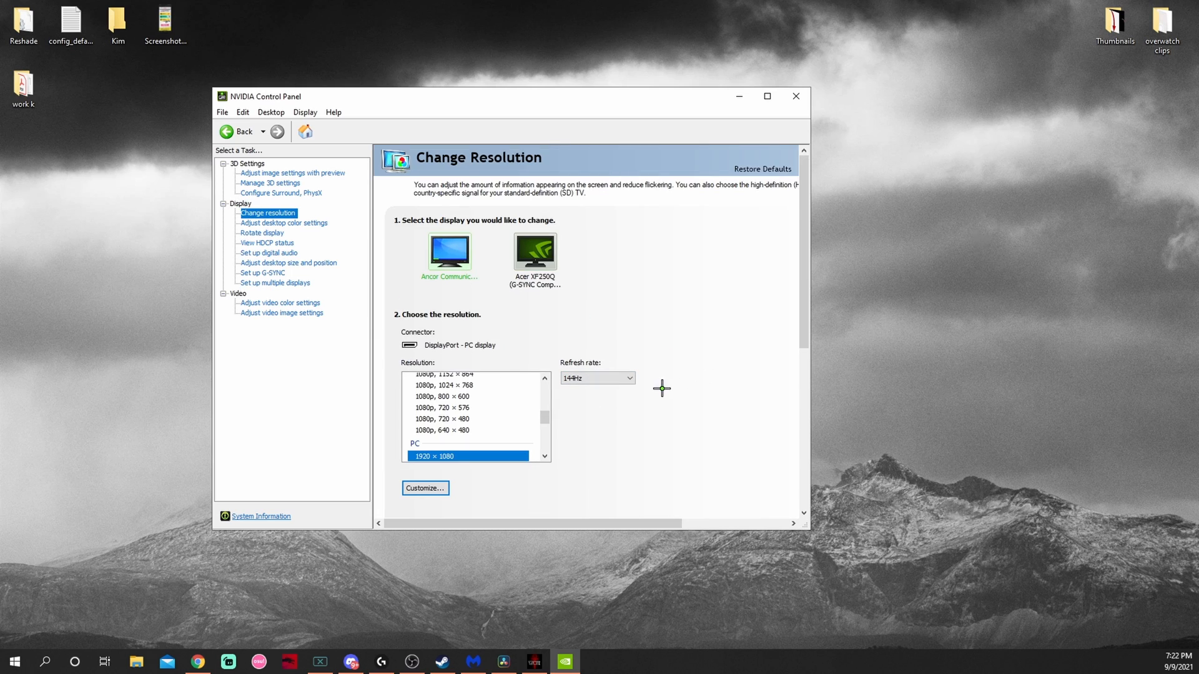
click(628, 378)
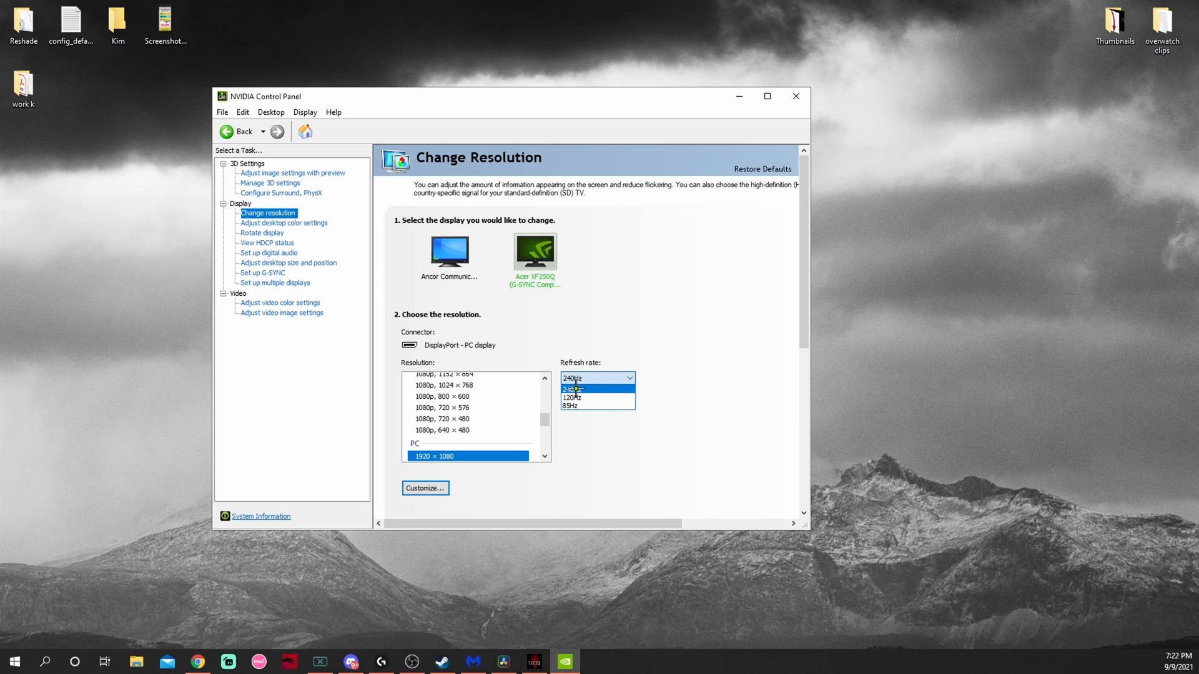
click(597, 388)
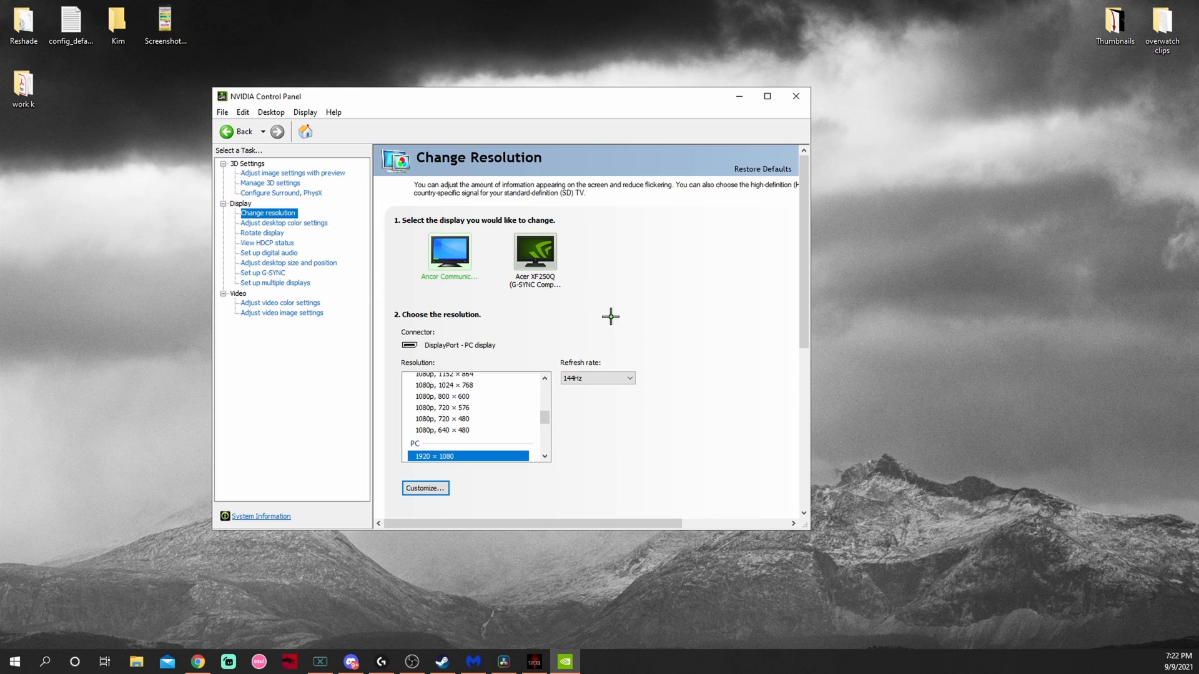
mouse_move(545, 404)
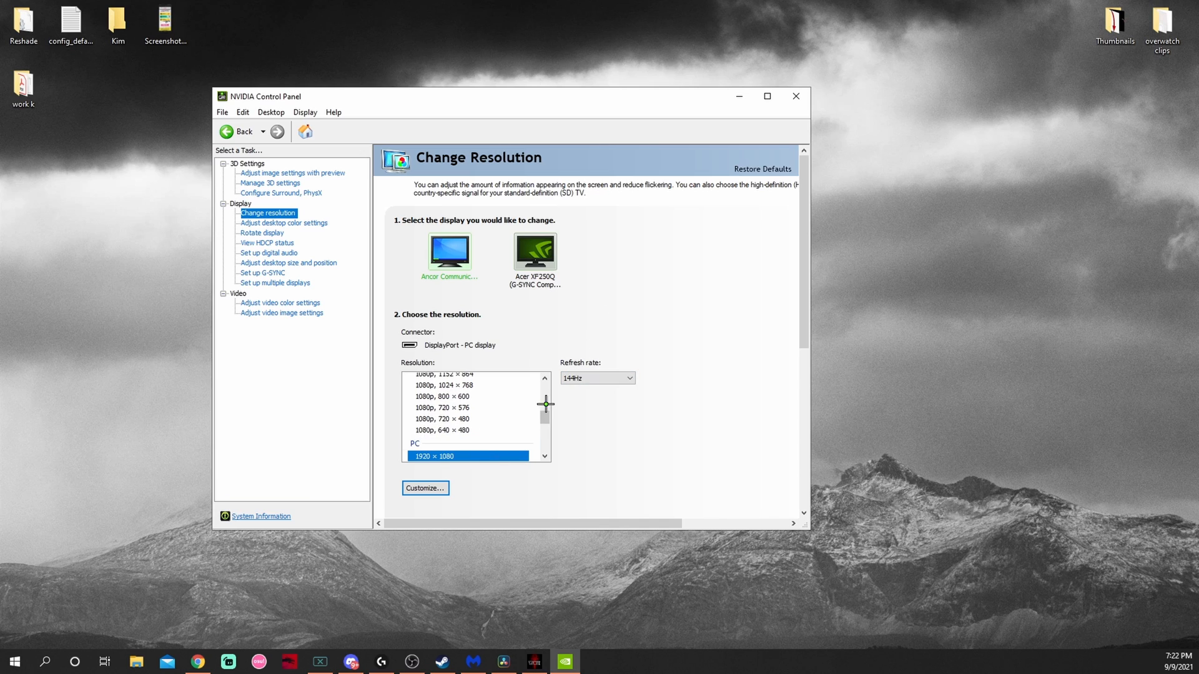
scroll(up, 3)
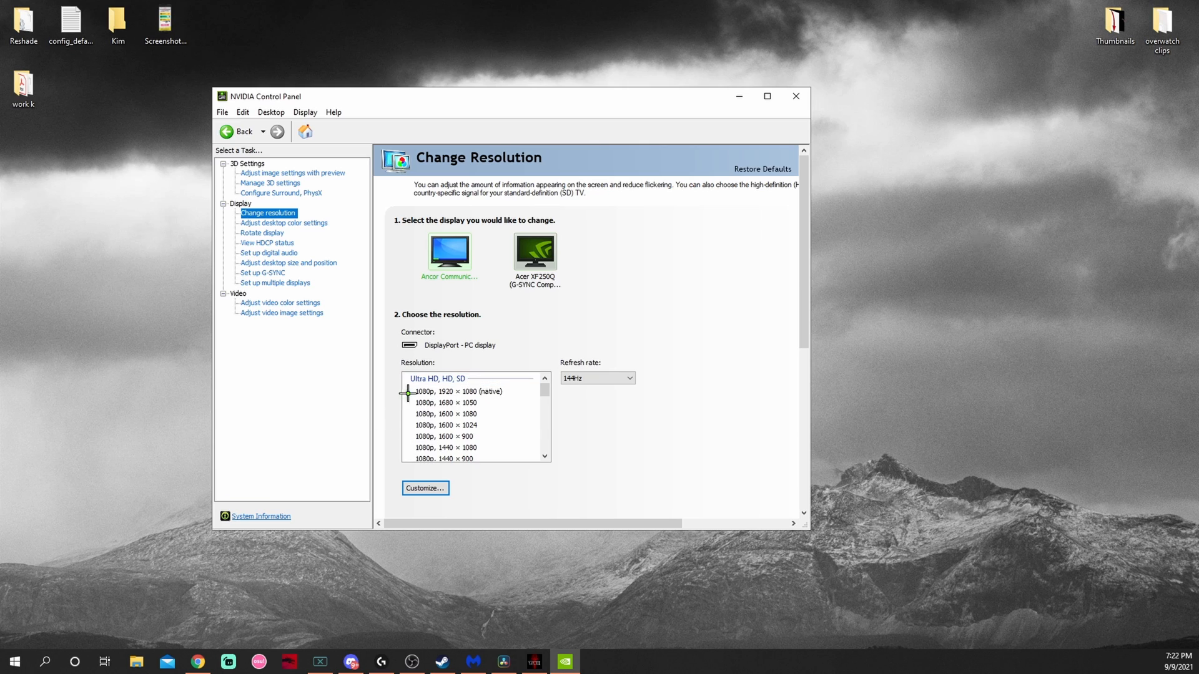
mouse_move(474, 433)
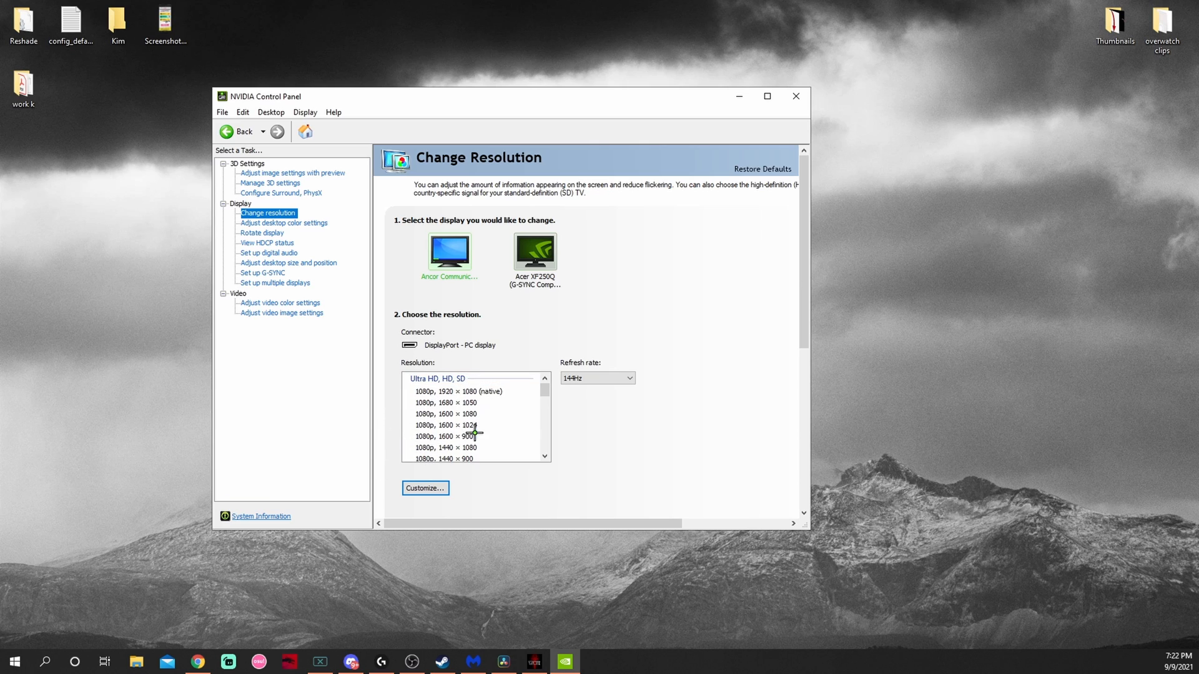
click(425, 487)
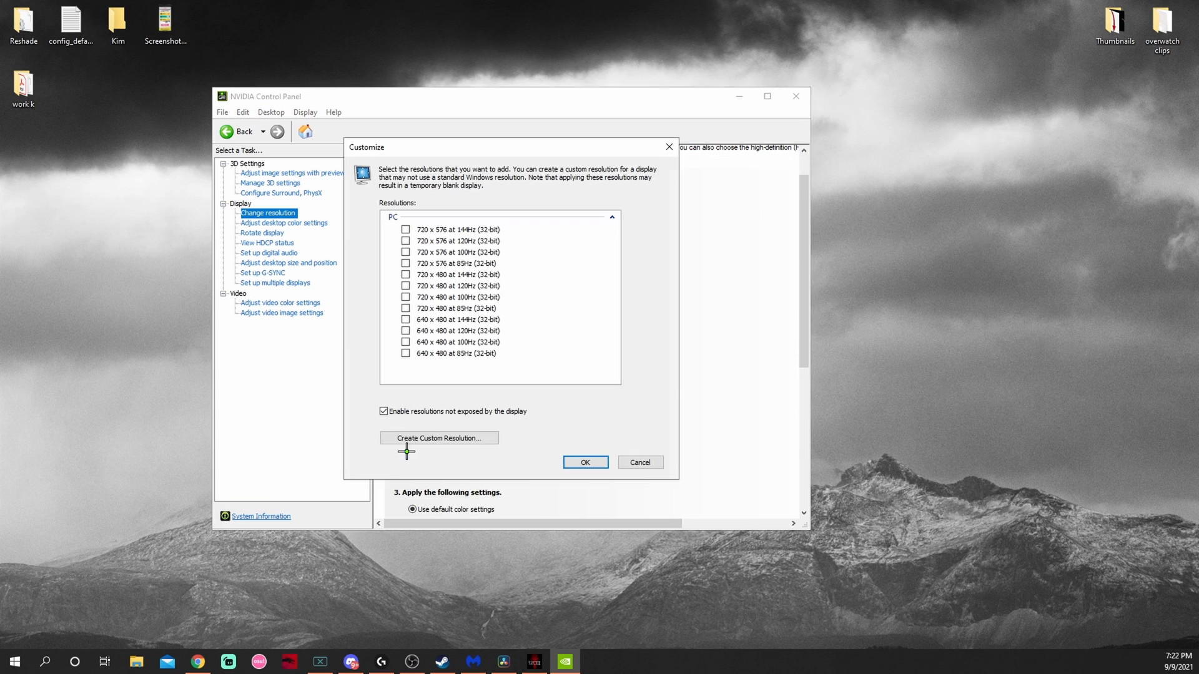
Step: Enable resolutions not exposed by the display and create, test and keep a 1154 x 1080 at 144 Hz custom resolution
click(385, 412)
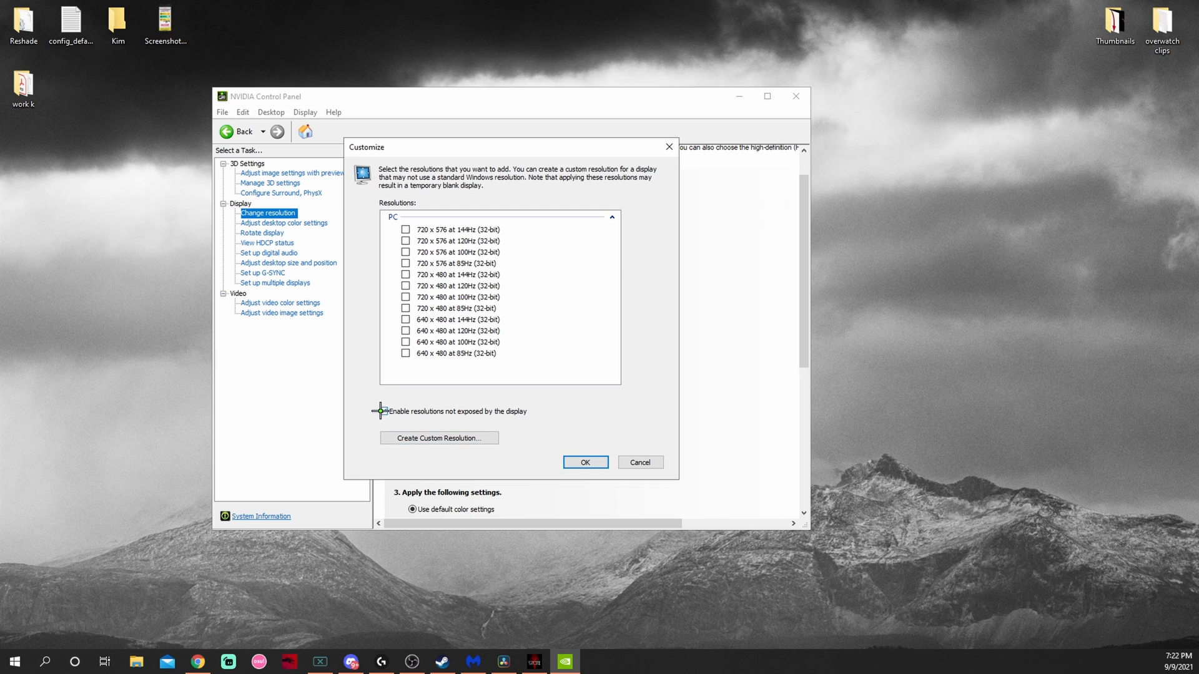
click(382, 412)
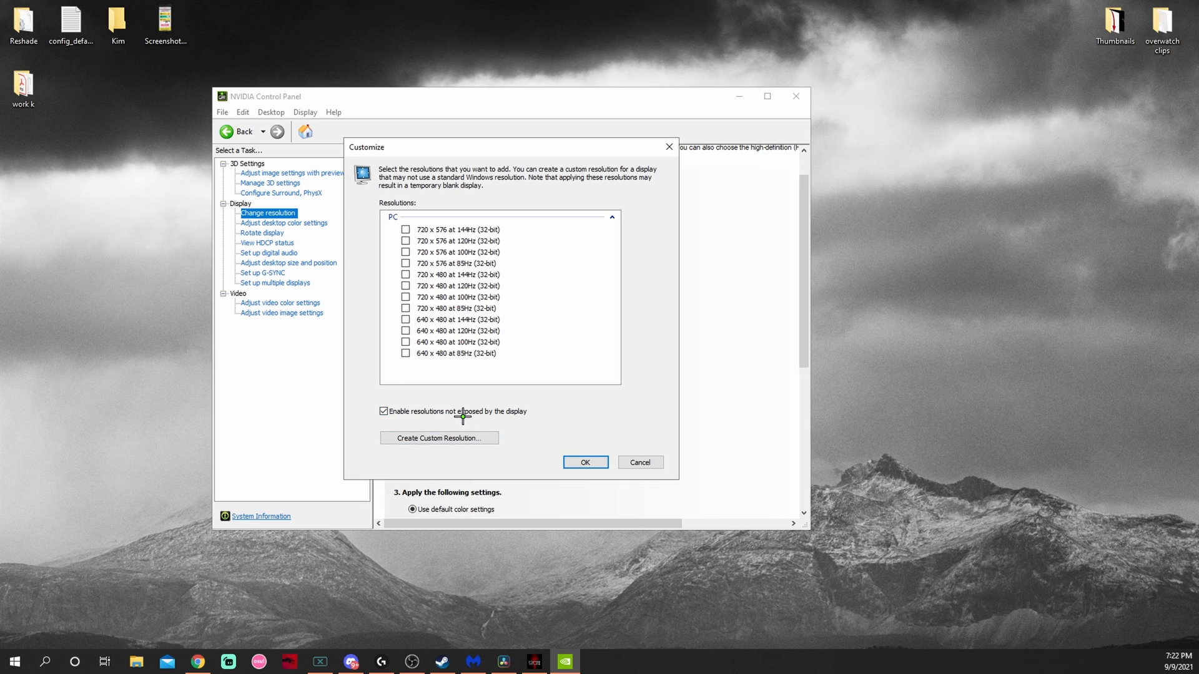
mouse_move(391, 457)
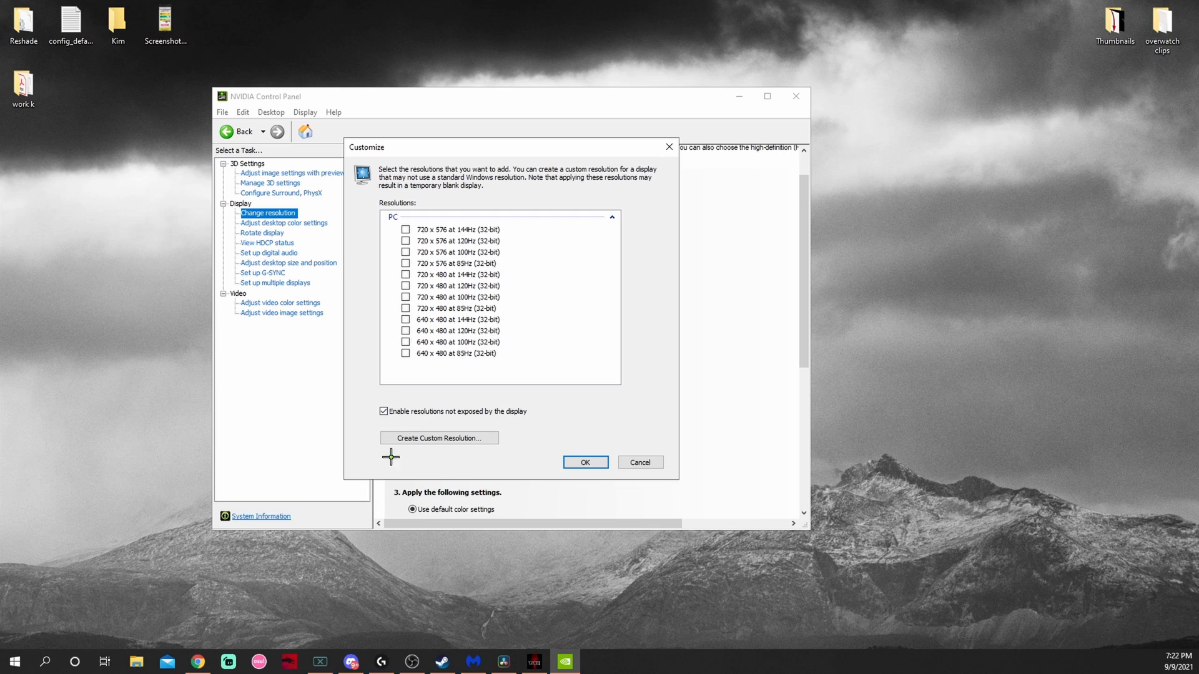
click(438, 437)
text(1154)
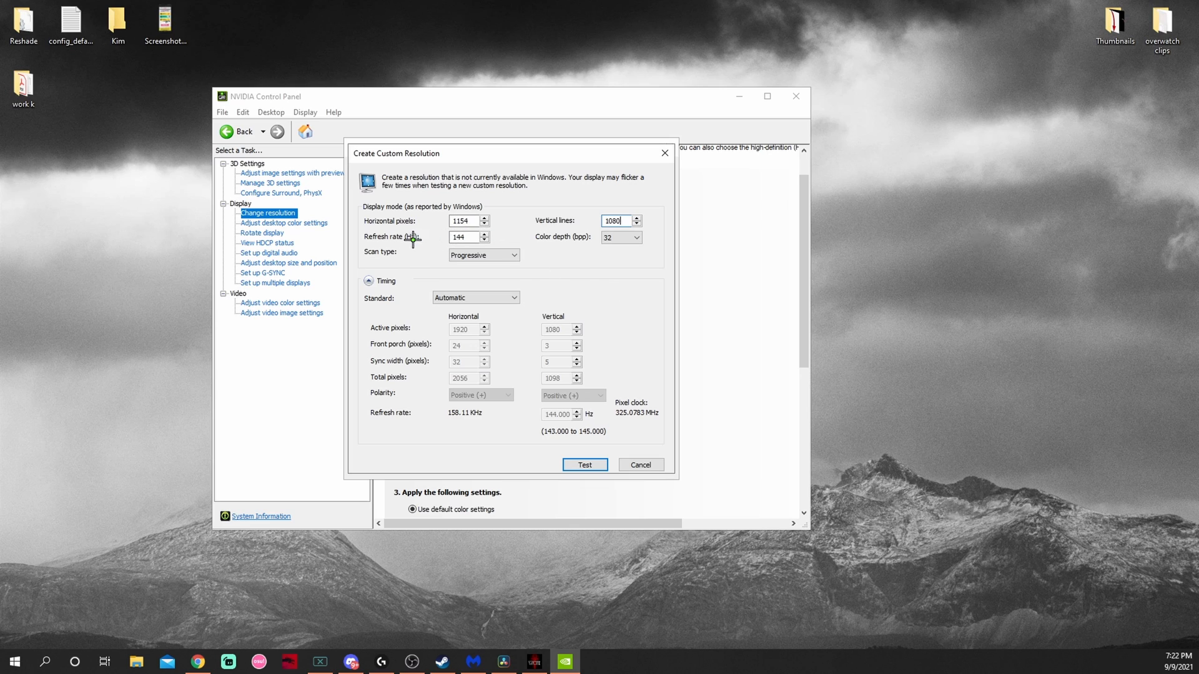
mouse_move(348, 249)
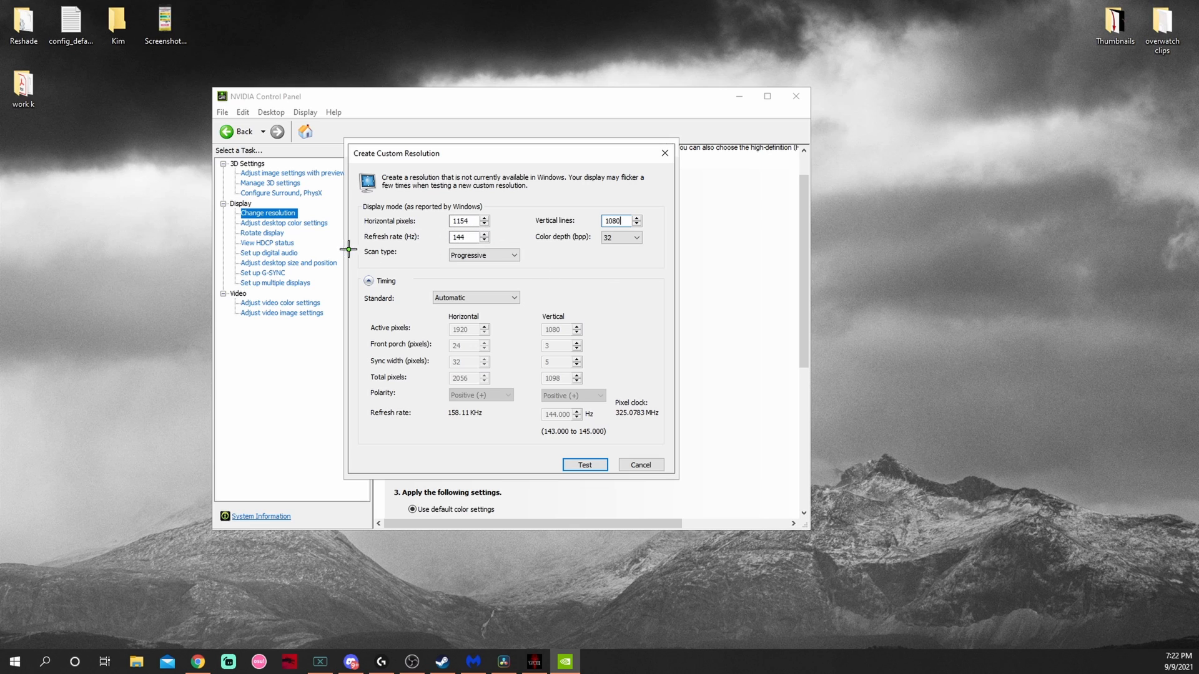
mouse_move(429, 310)
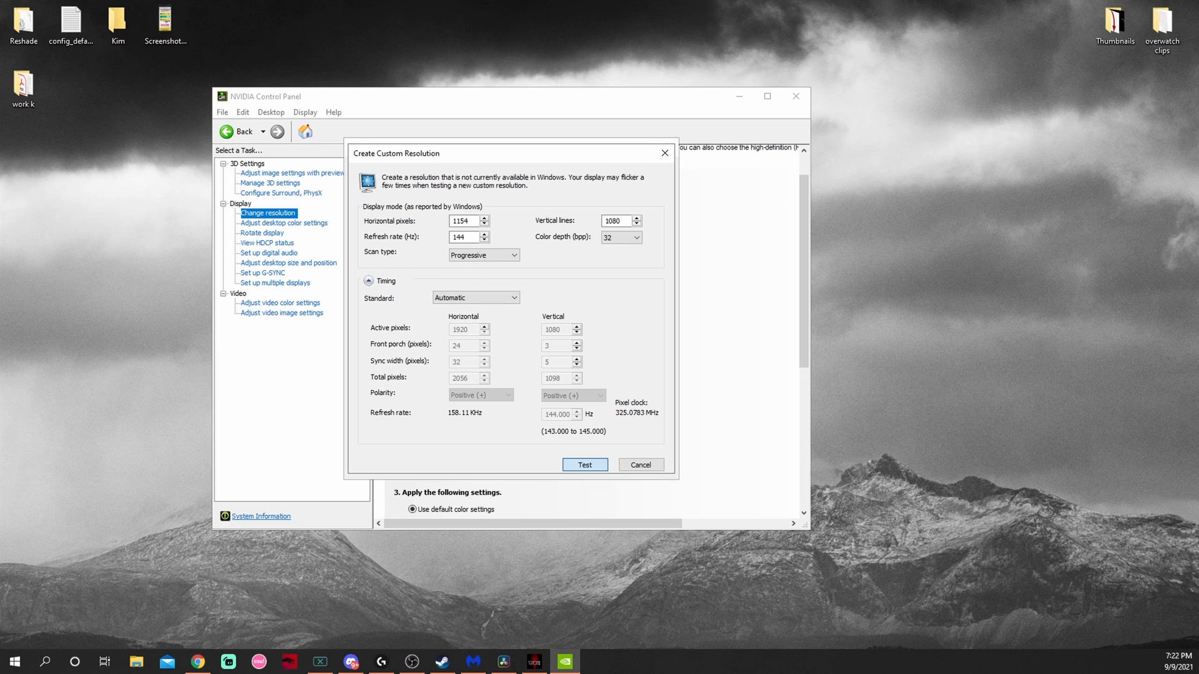
click(585, 464)
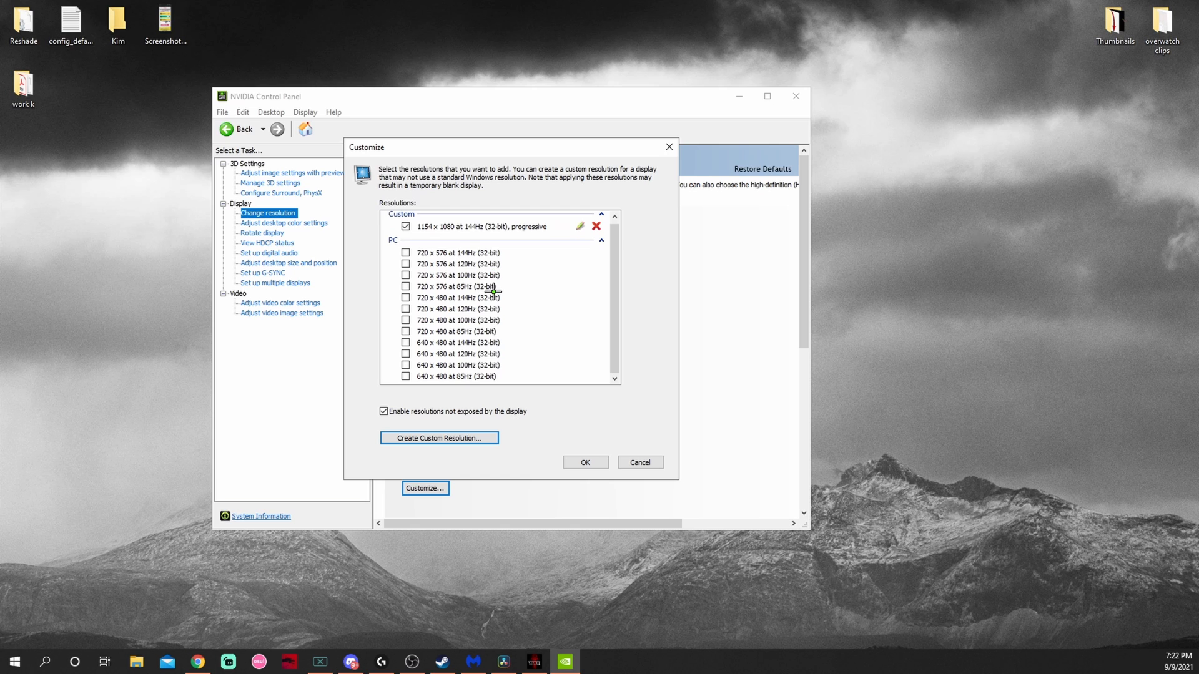
click(640, 462)
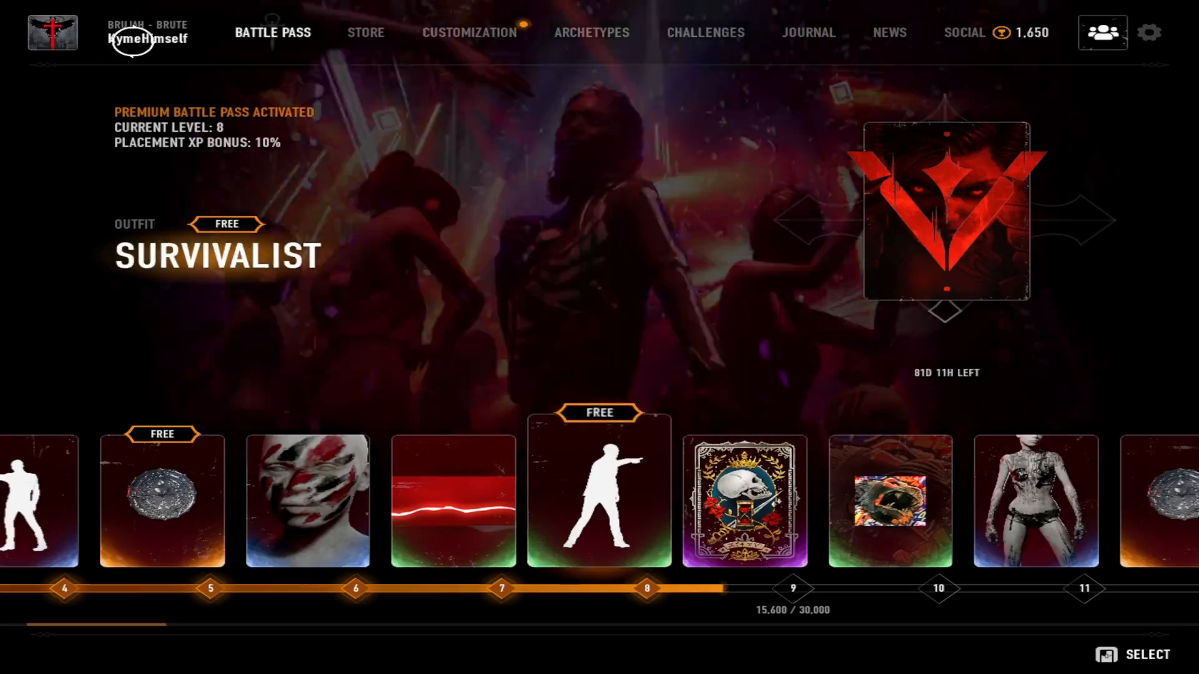
Step: Cycle Bloodhunt's graphics Resolution setting until it shows 1,154 x 1,080 fullscreen
click(1148, 31)
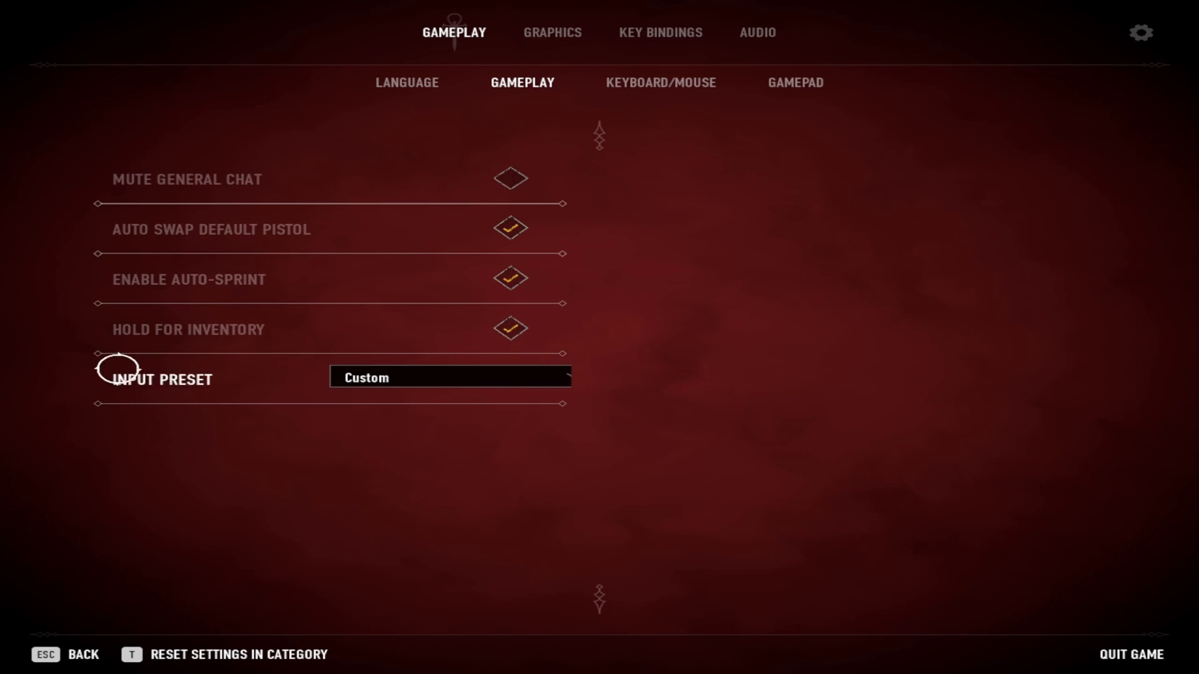
click(551, 32)
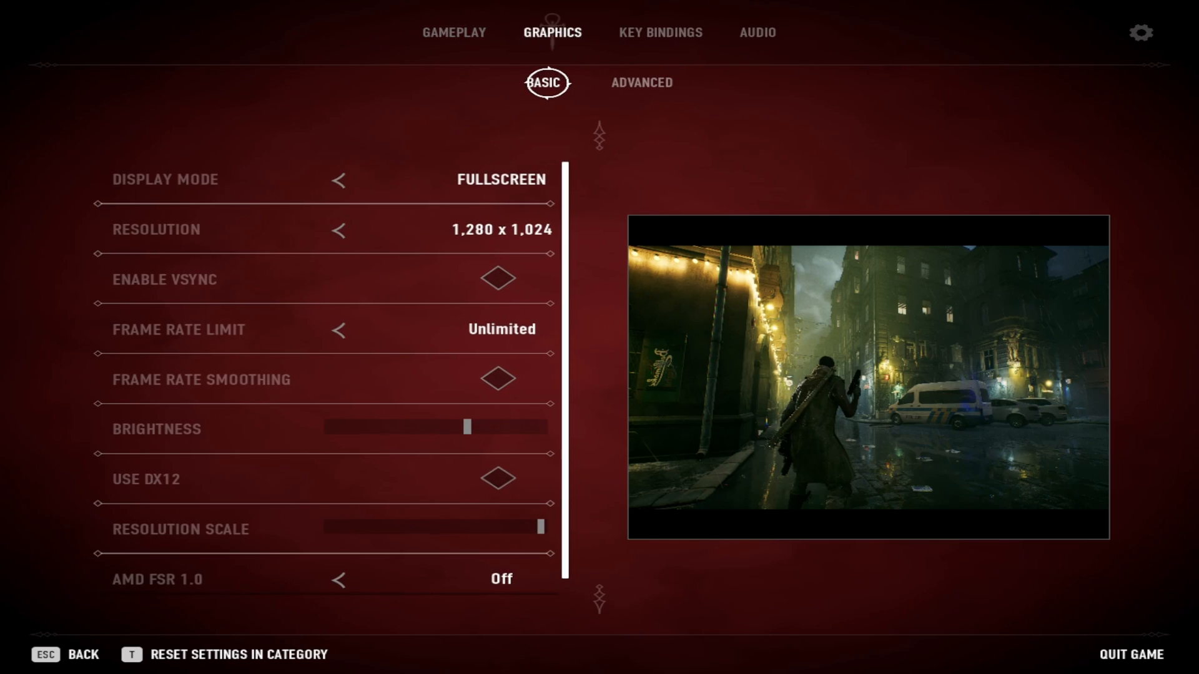
click(339, 231)
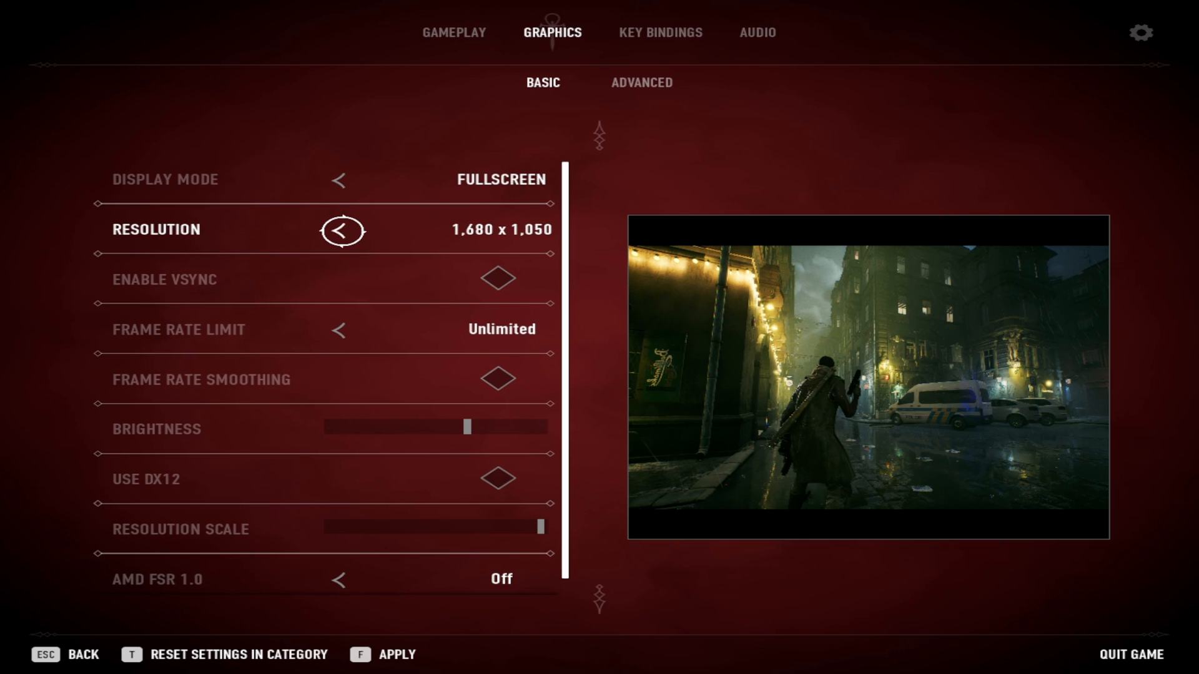
click(338, 231)
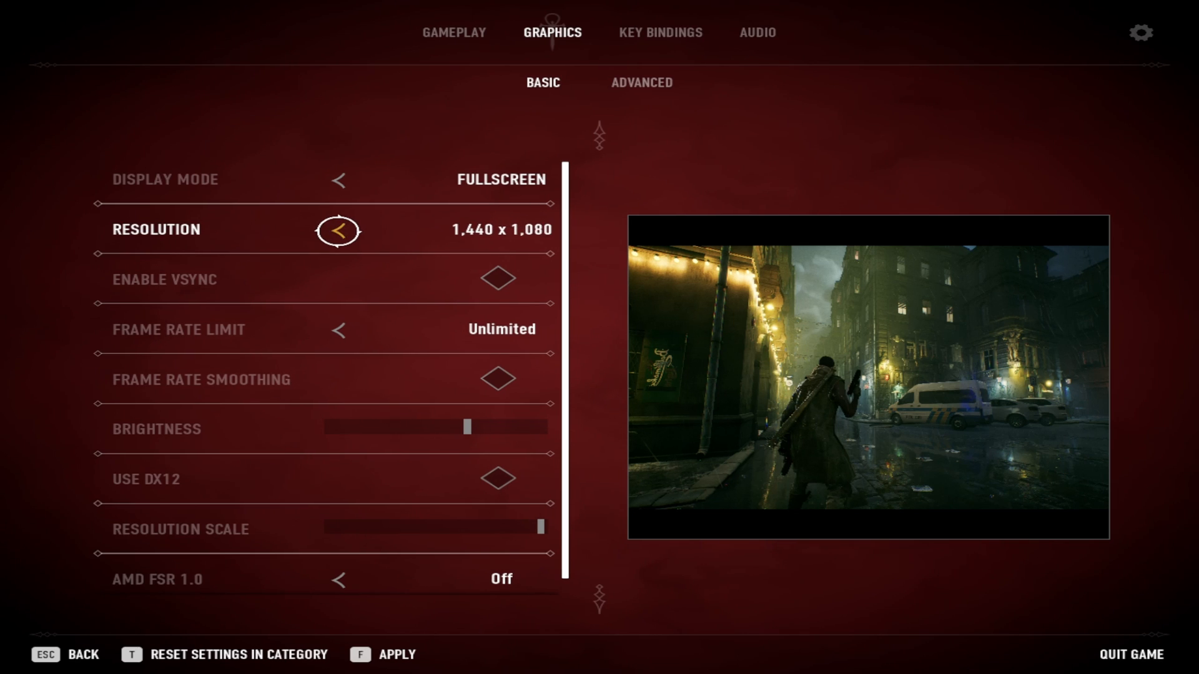
click(336, 231)
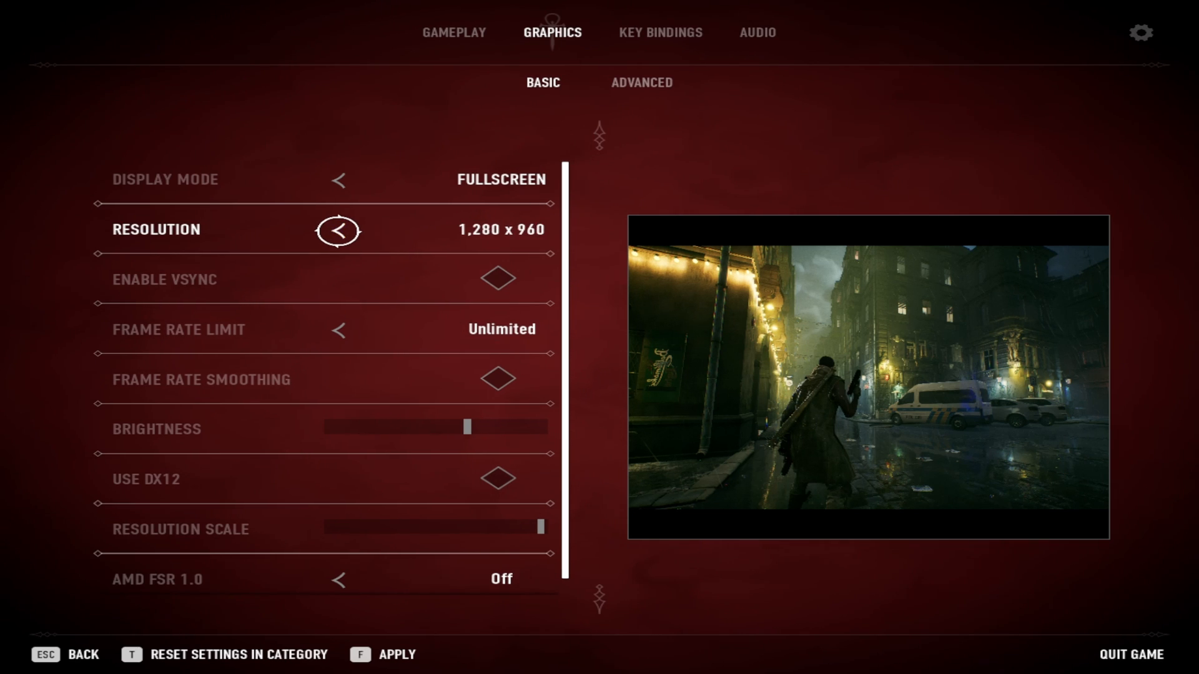
click(337, 230)
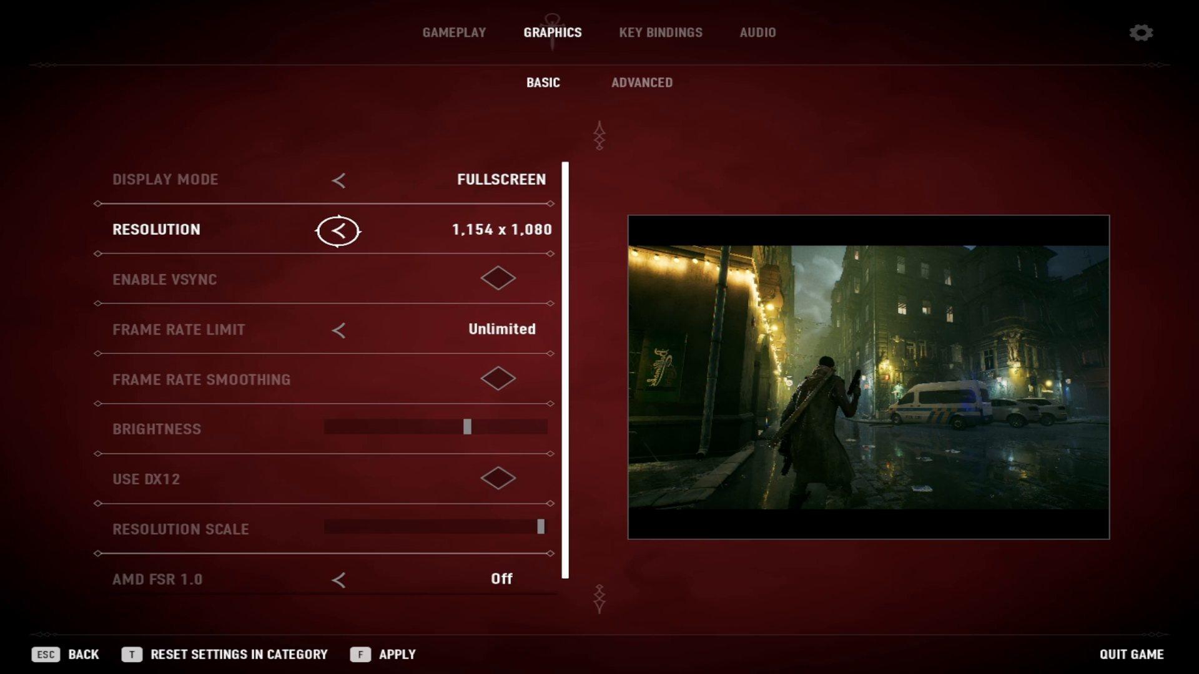
mouse_move(416, 657)
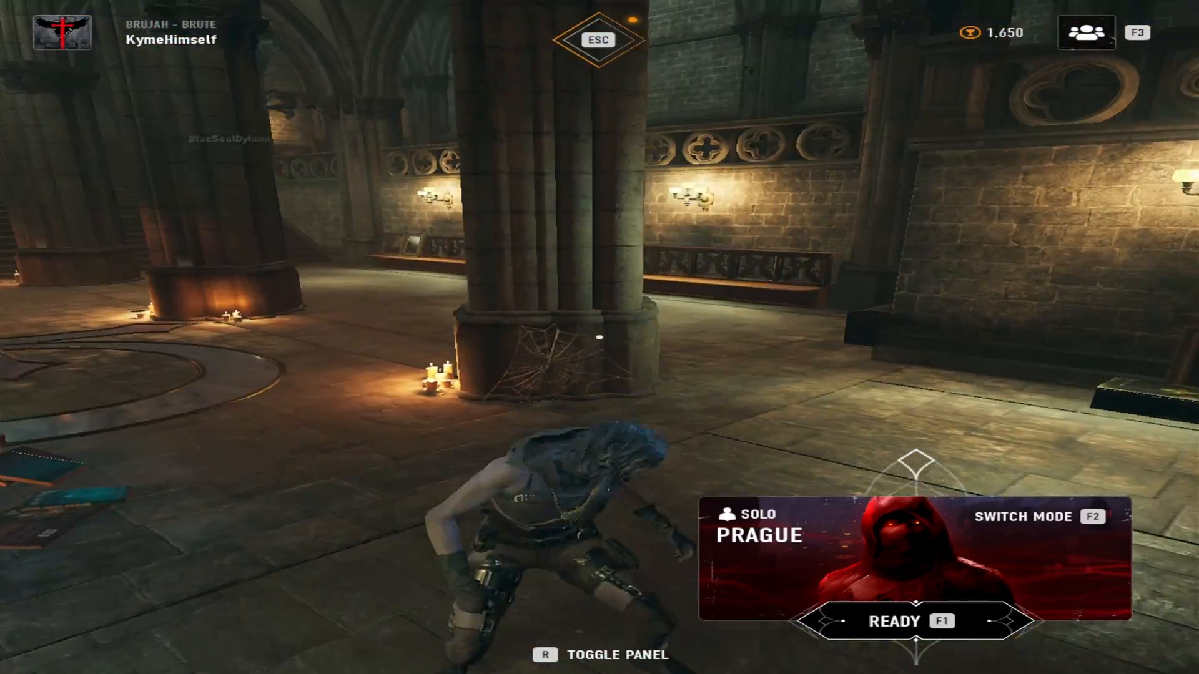
key(Escape)
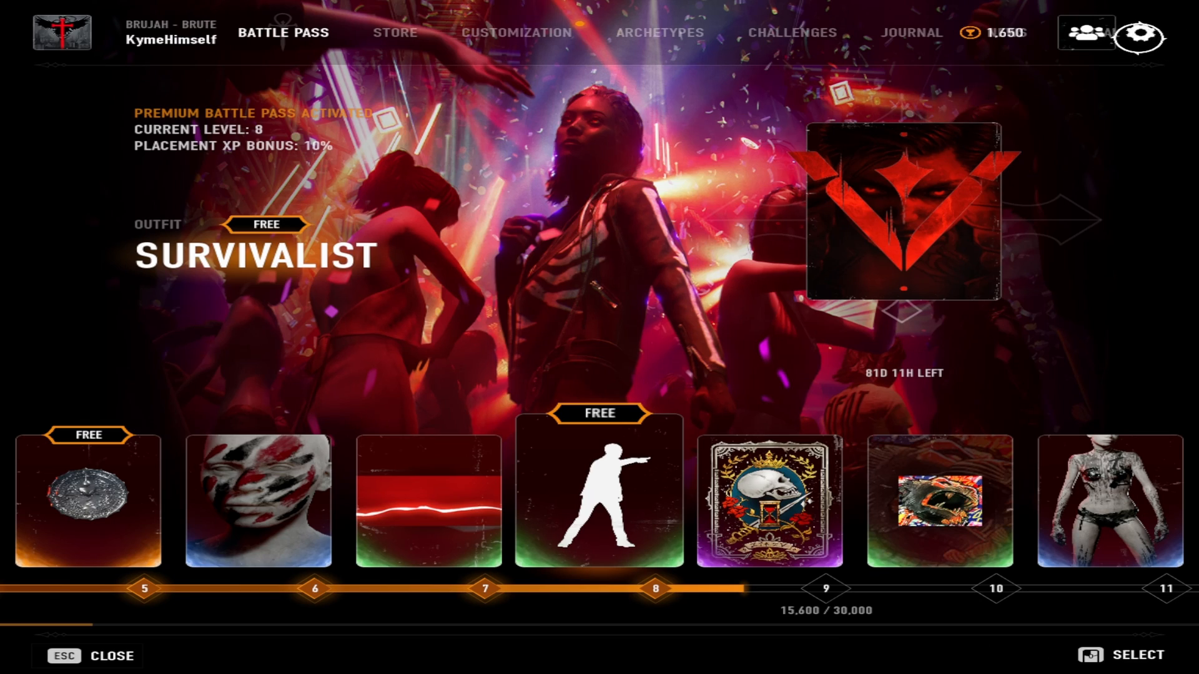
click(1140, 38)
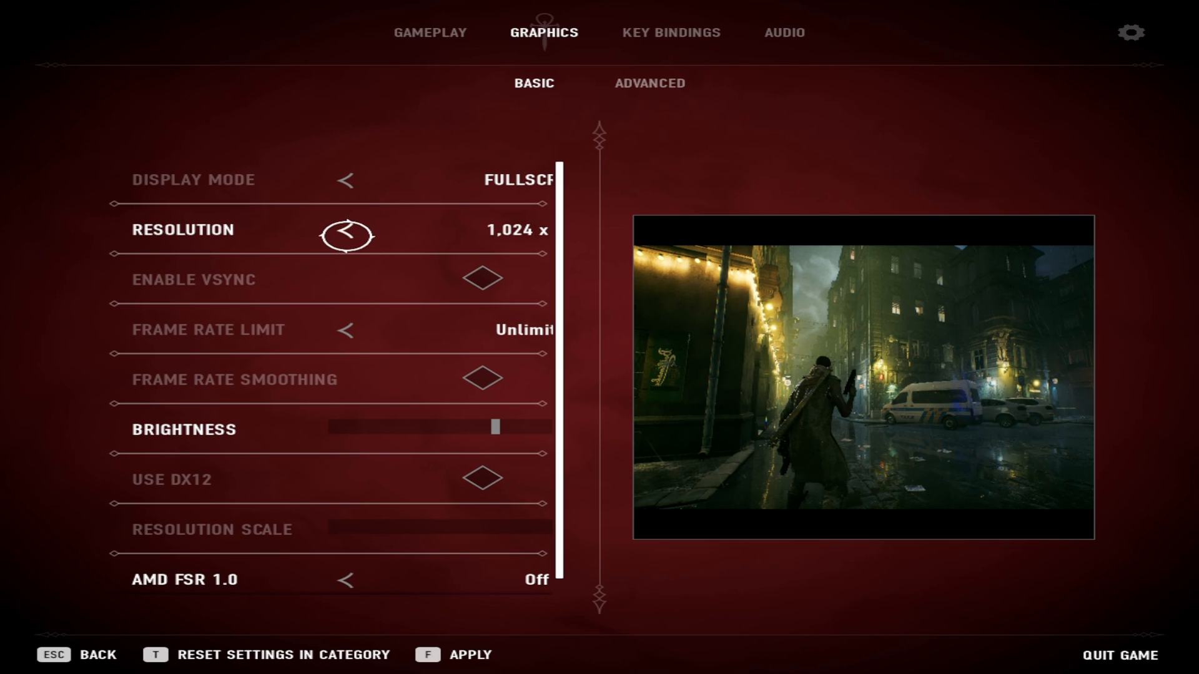
click(345, 234)
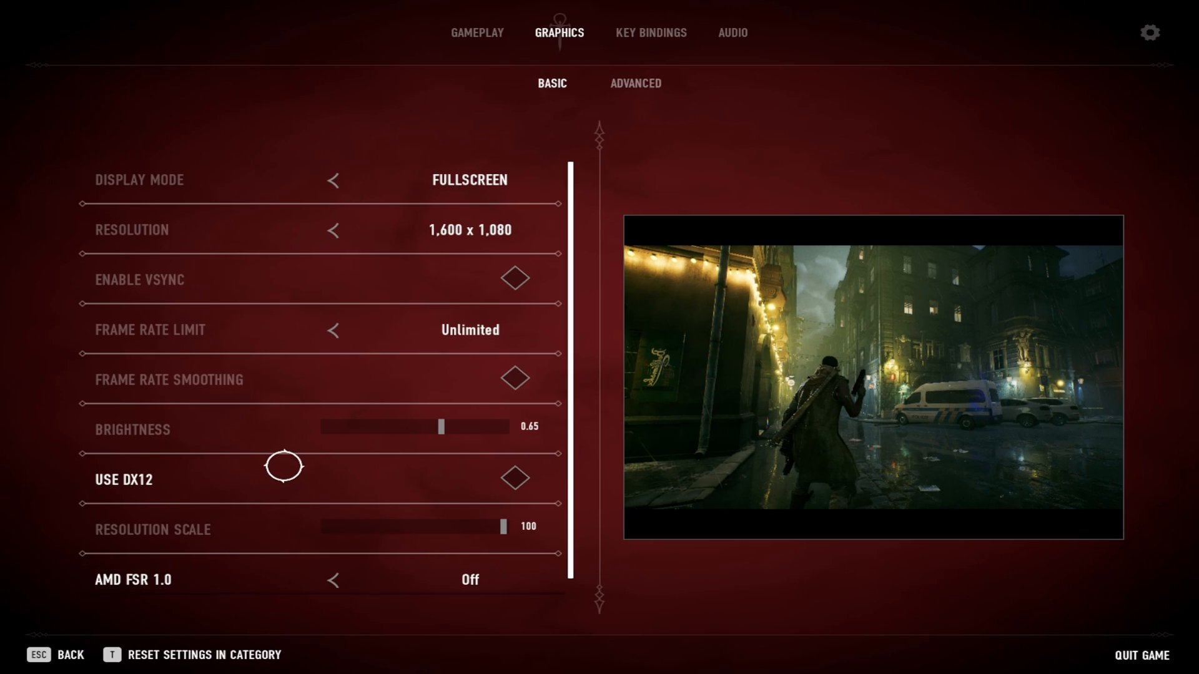
key(Escape)
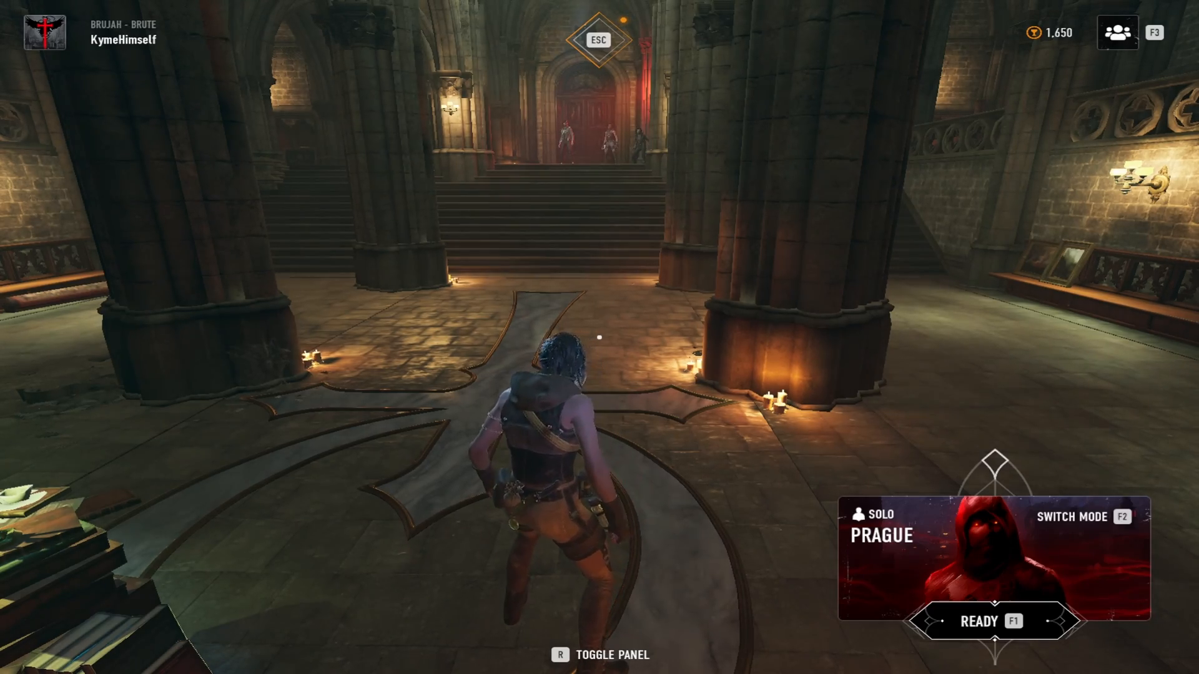